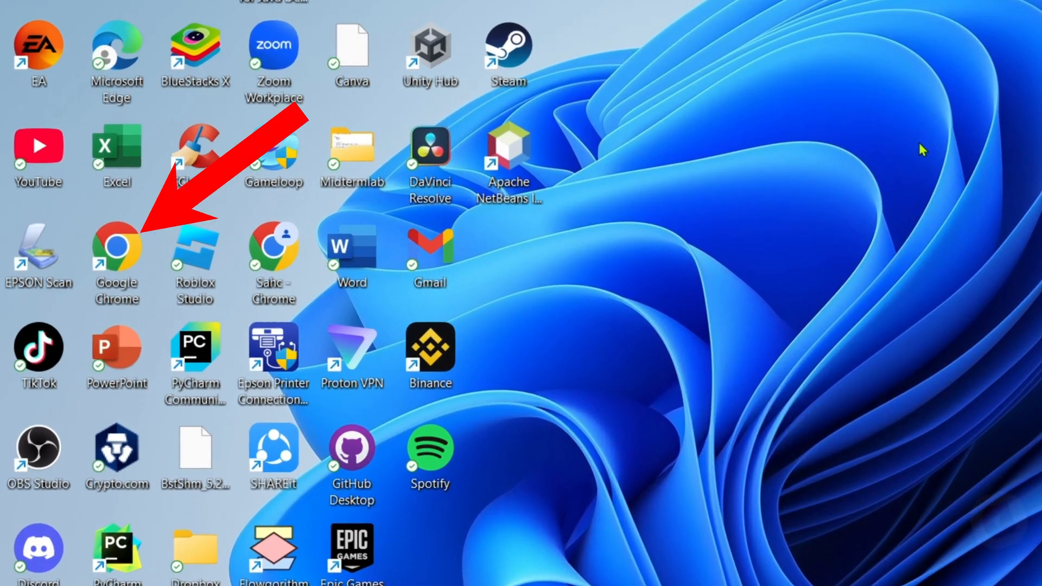
Step: Launch Google Chrome from its desktop shortcut
double_click(116, 248)
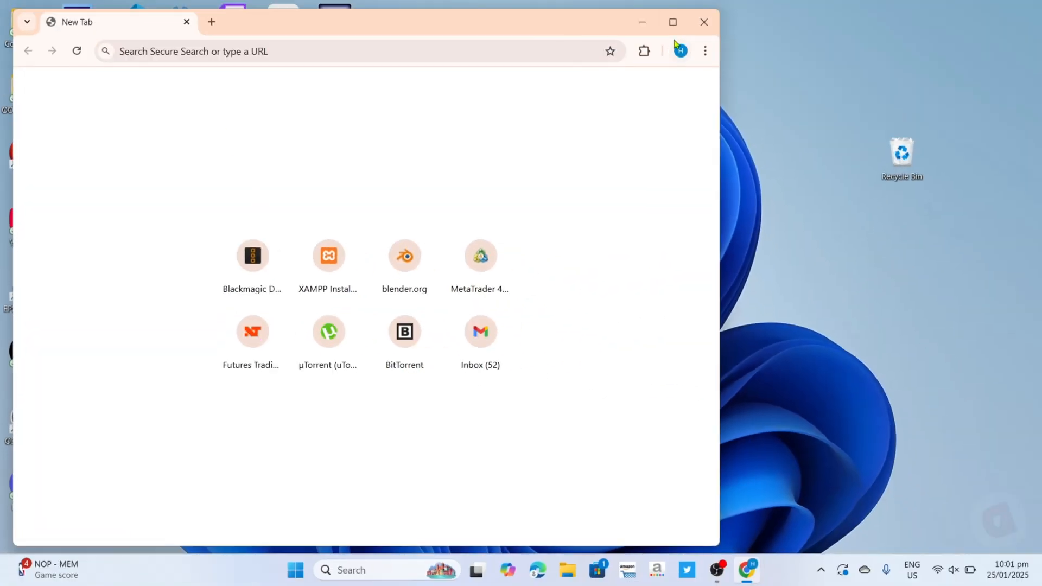
Step: Maximize the Chrome window and enter metatrader4.com in the address bar
left_click(672, 21)
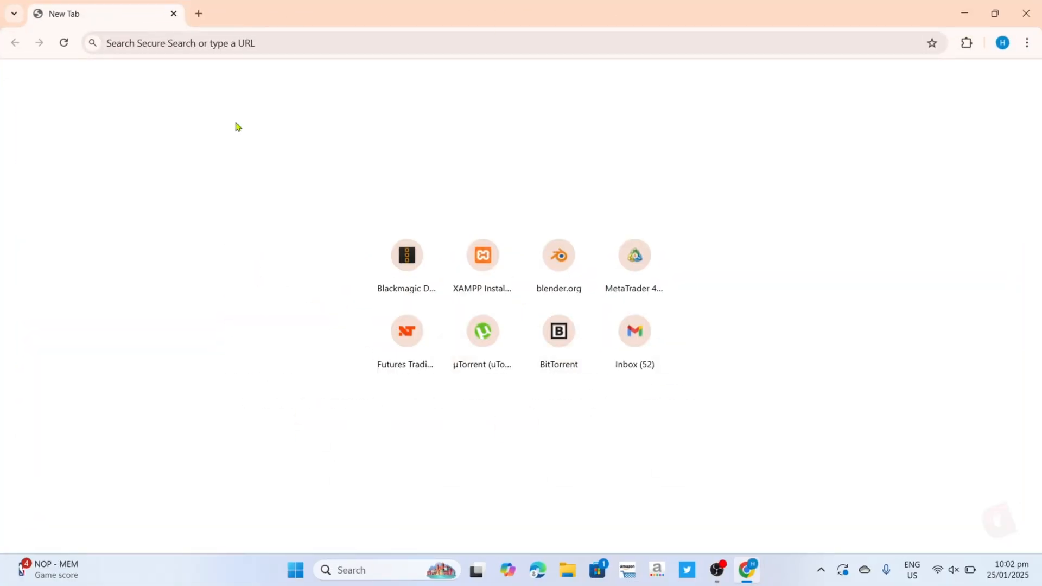
mouse_move(261, 97)
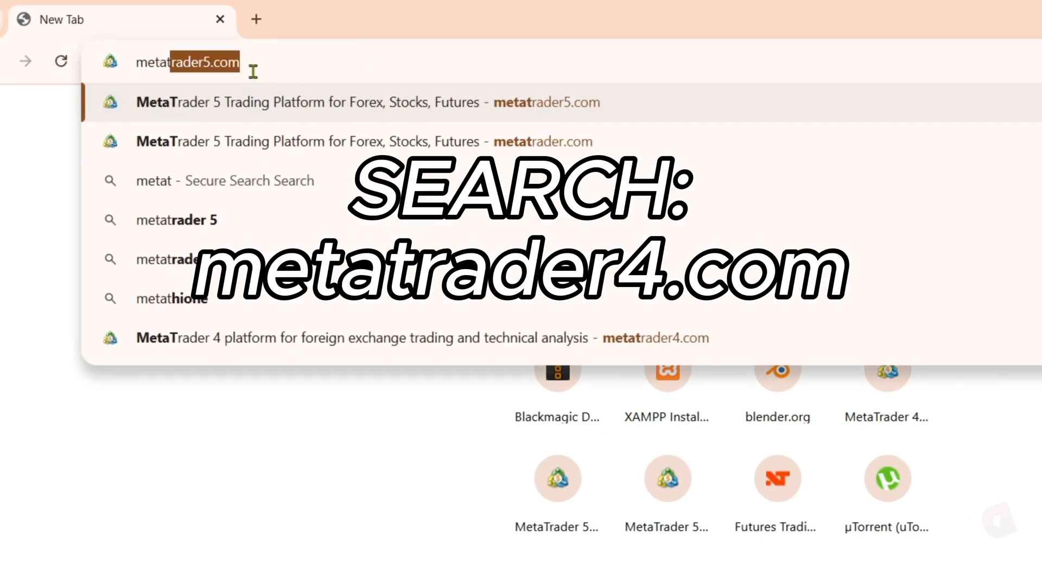
type("metatrader4.com")
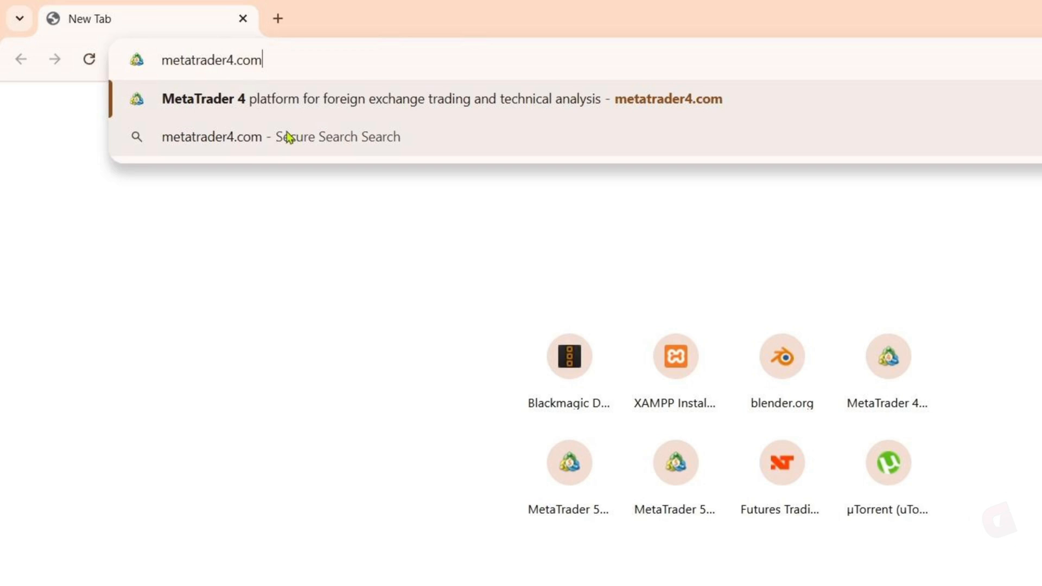
left_click(620, 78)
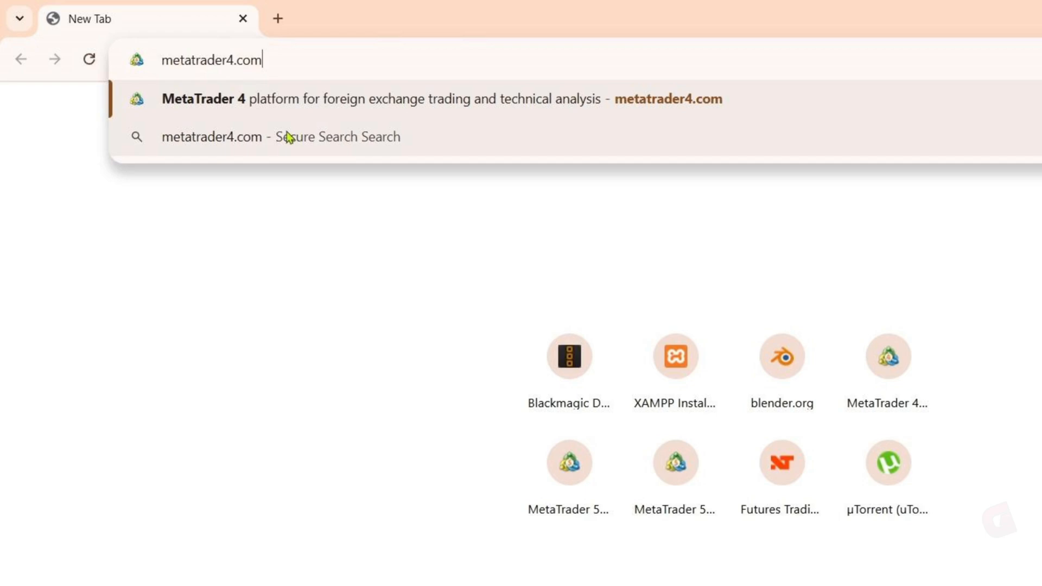
Step: Load metatrader4.com, translate the Chinese page into English, and close the translate popup
key("Enter")
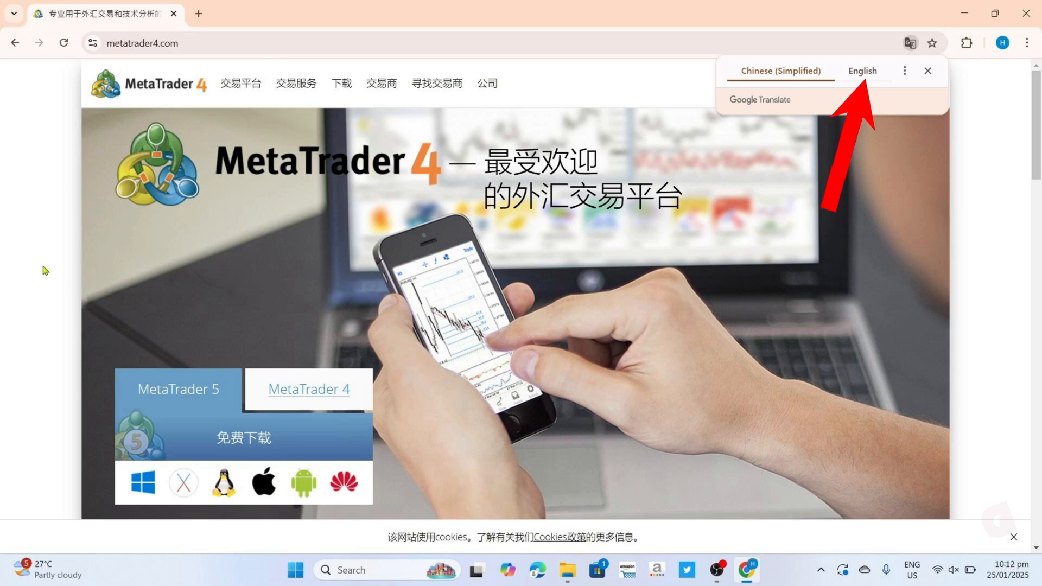
left_click(862, 70)
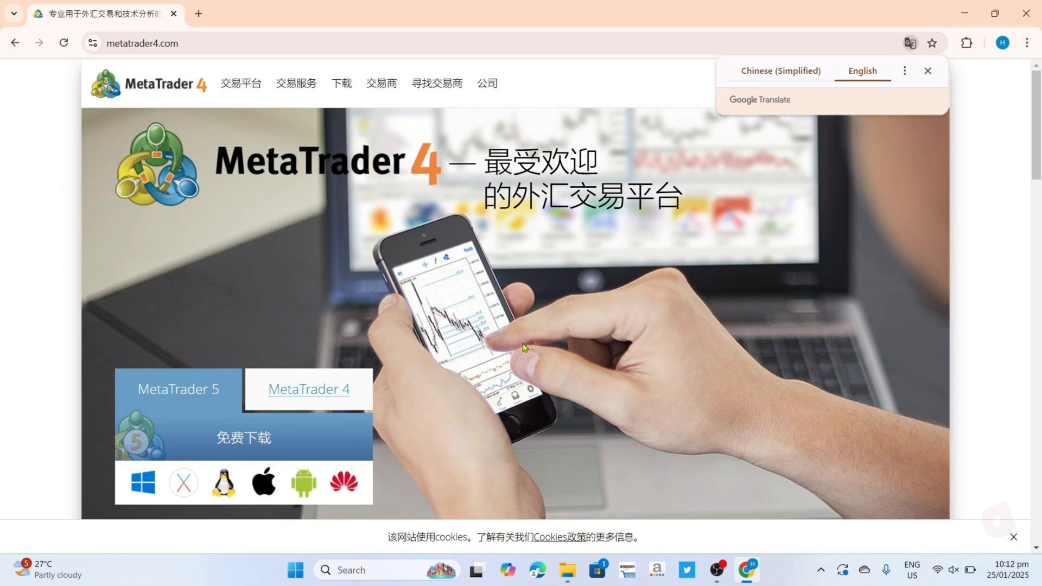
left_click(862, 70)
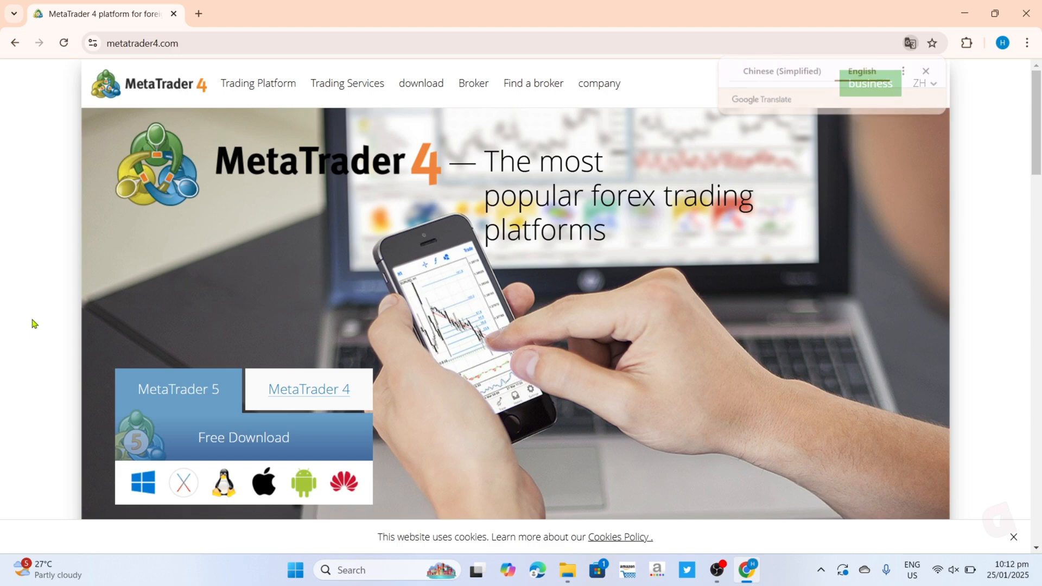
left_click(925, 71)
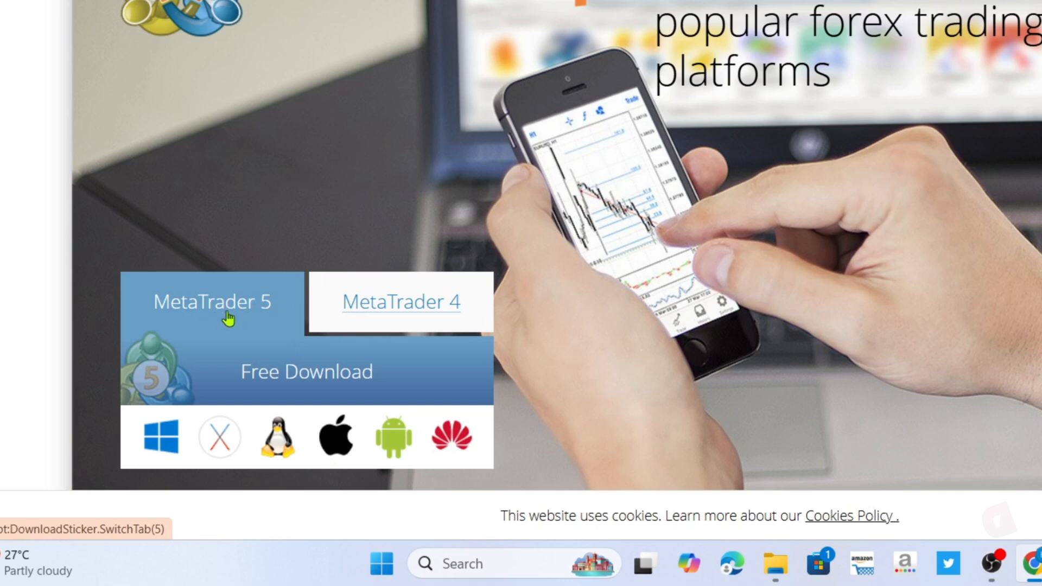
mouse_move(313, 329)
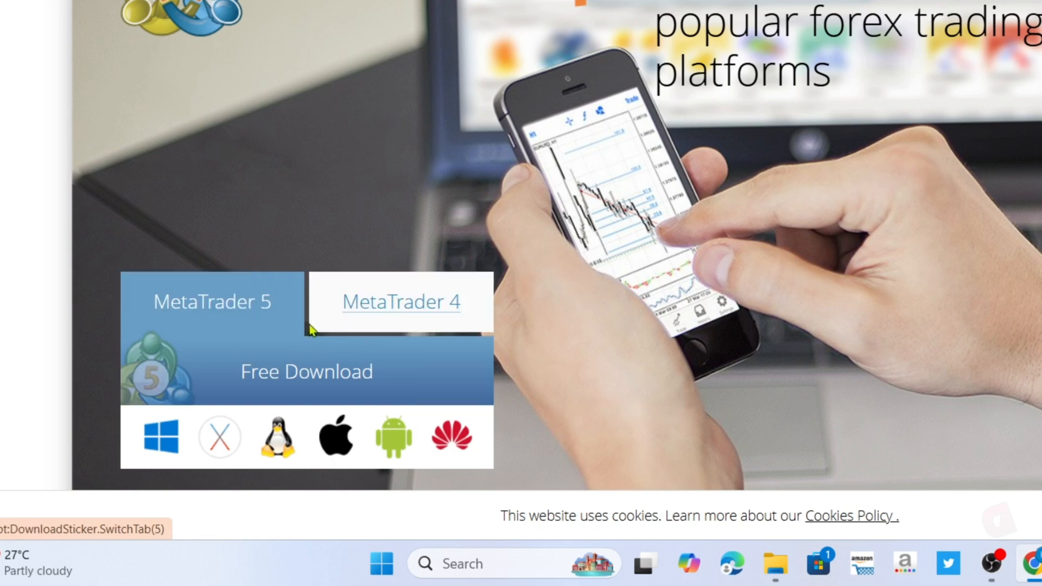
Step: Select the MetaTrader 5 tab and download its Windows installer
left_click(213, 302)
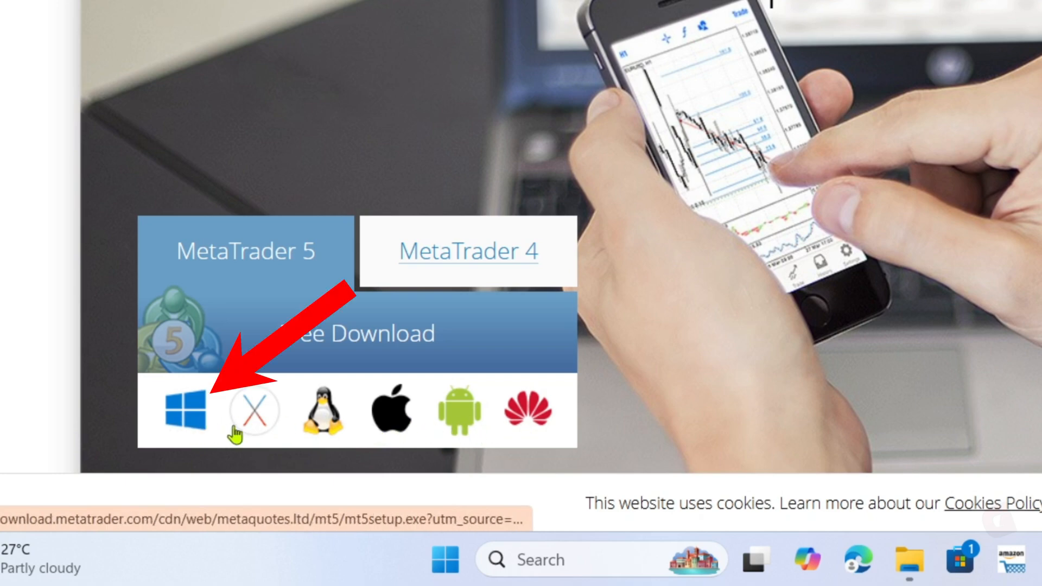
left_click(181, 410)
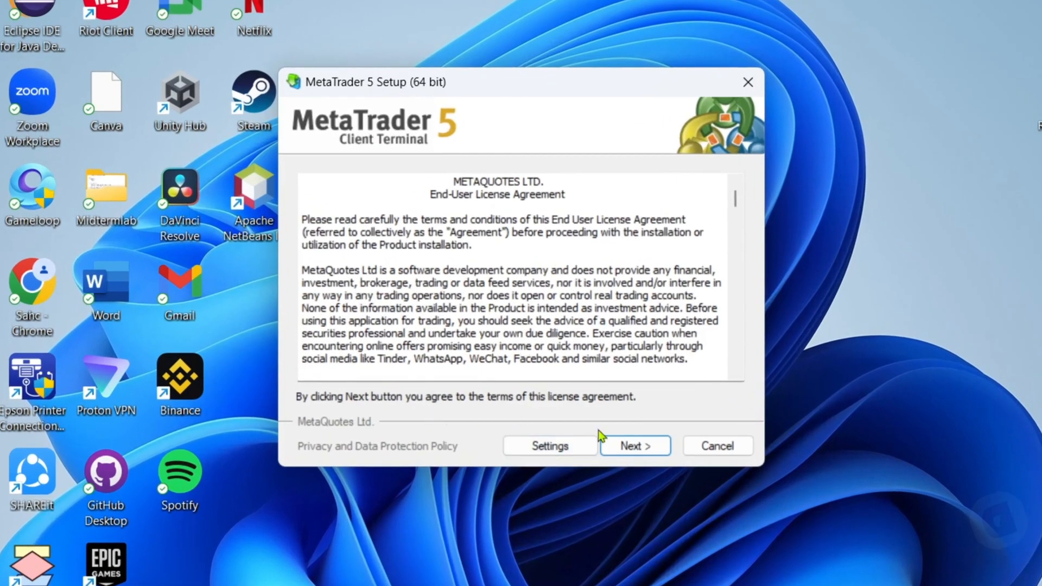
Step: Accept the MetaTrader 5 license agreement and install the program
scroll("down", 3)
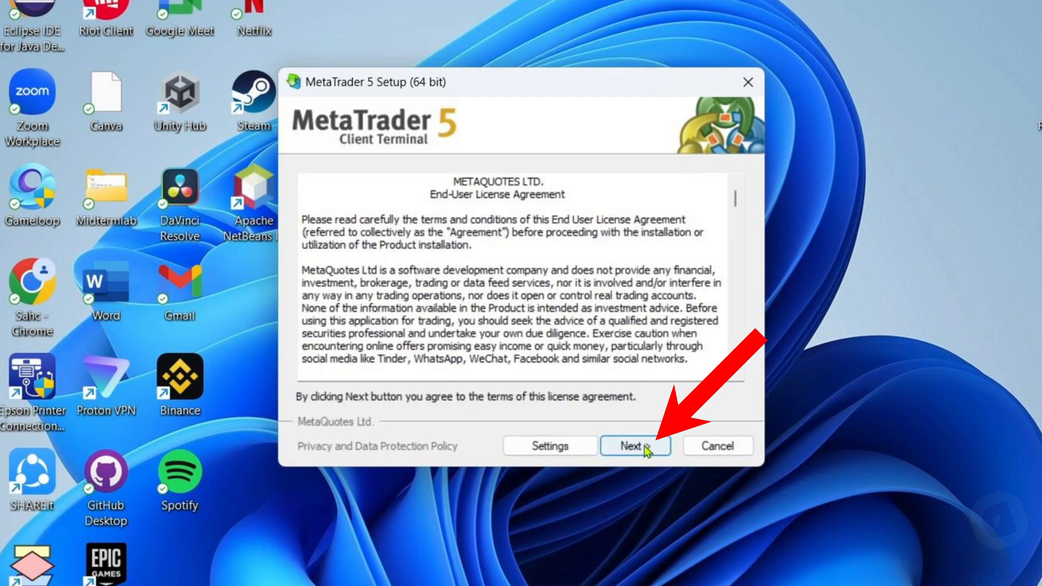
left_click(631, 446)
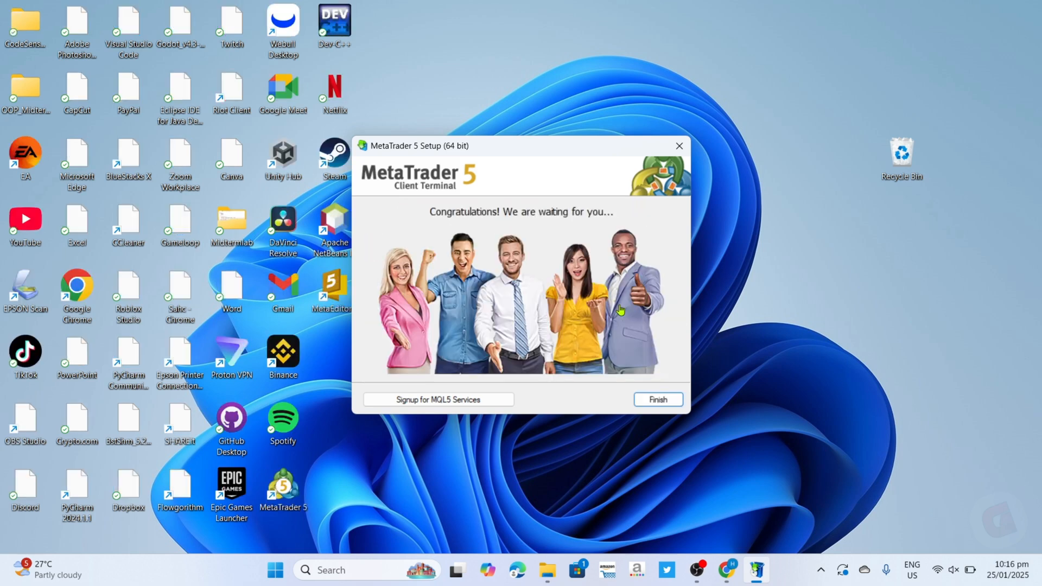
Step: Finish the setup wizard to launch MetaTrader 5 with its four currency charts
left_click(657, 400)
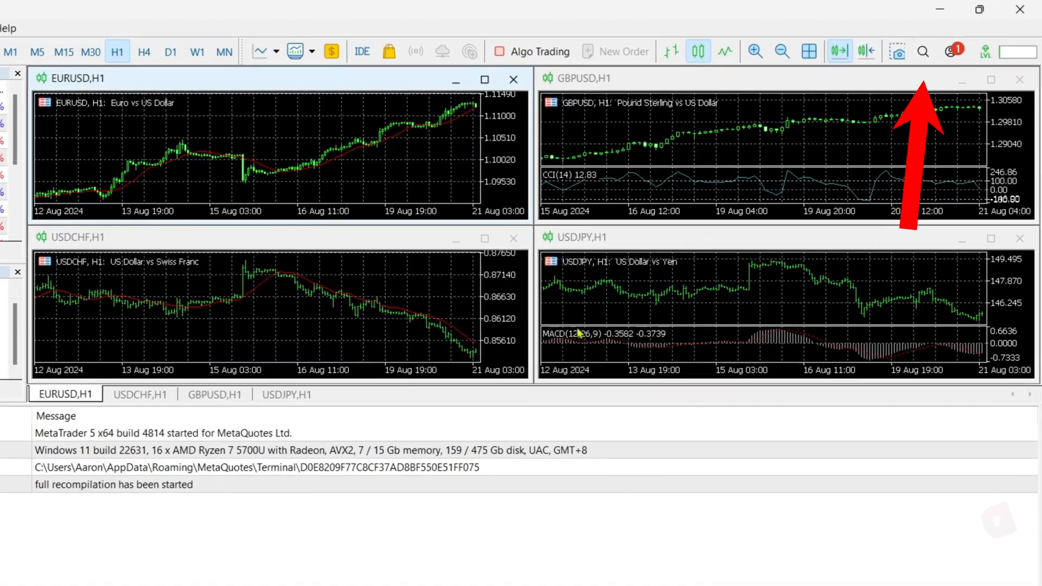
Step: Open the MQL5 account login panel from the toolbar icon
left_click(954, 51)
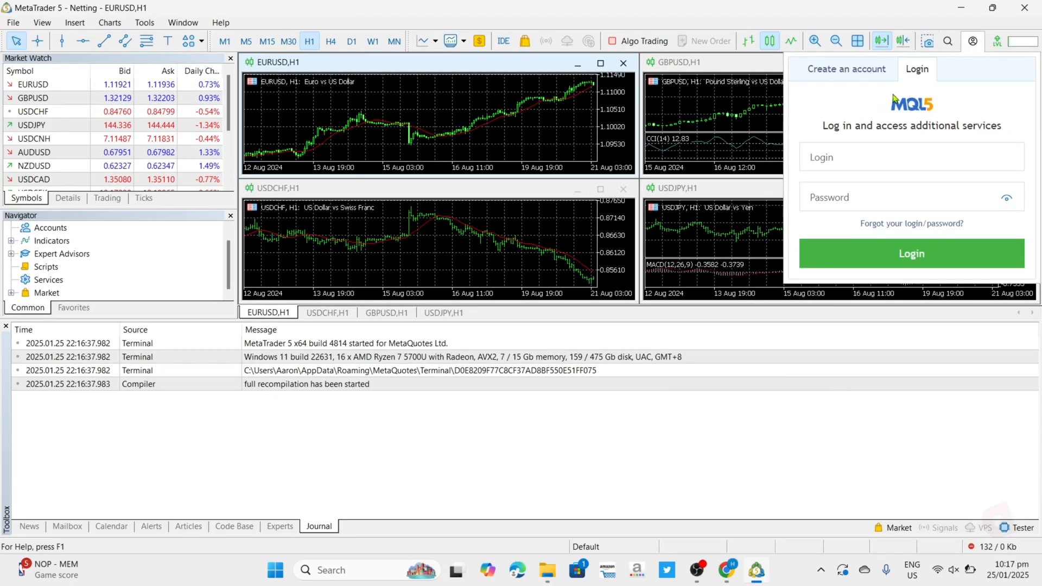
mouse_move(879, 85)
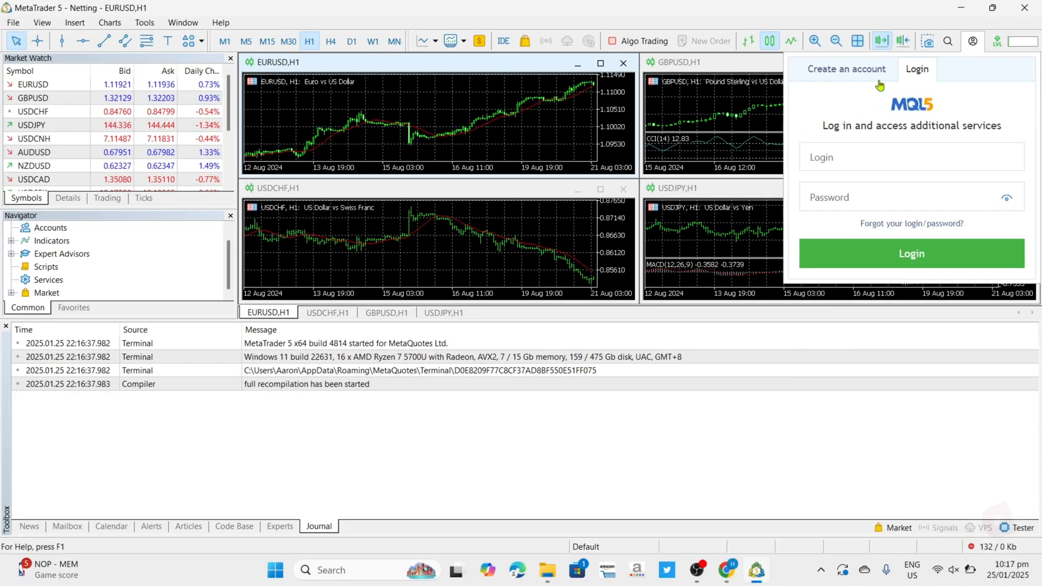